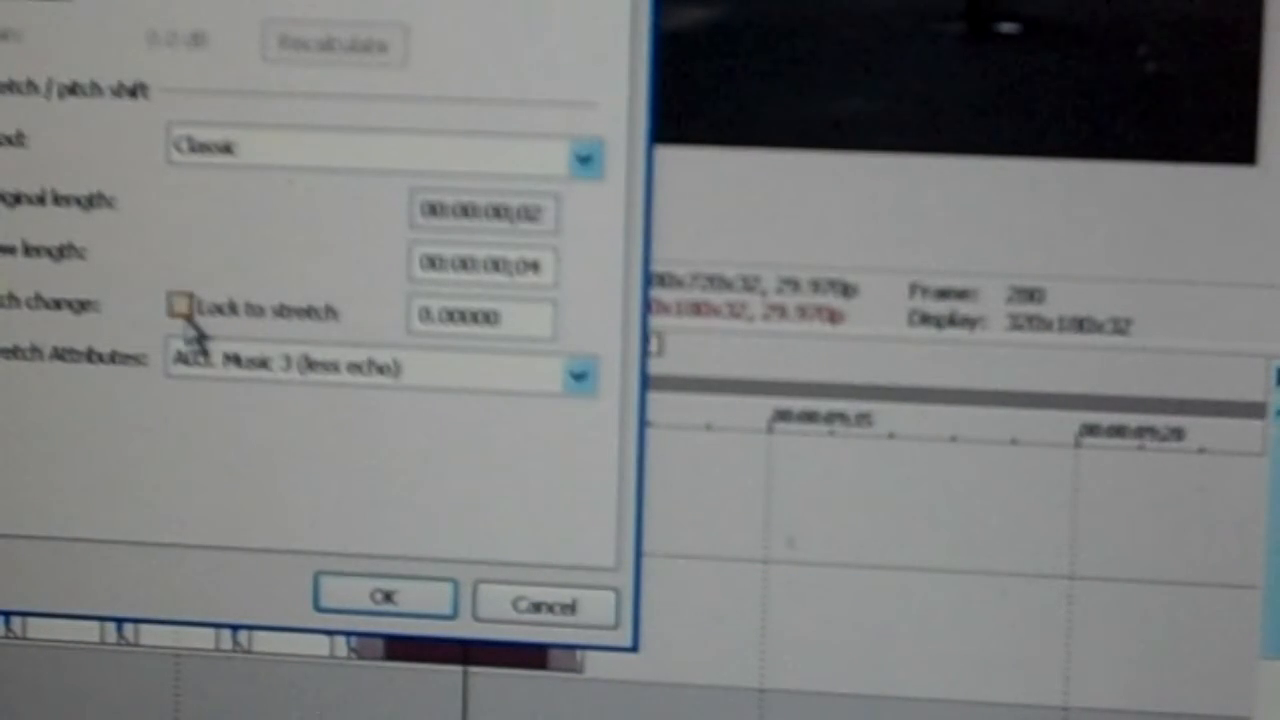
- Enable 'Lock to stretch' for the stretched audio event and apply it with OK
click(180, 310)
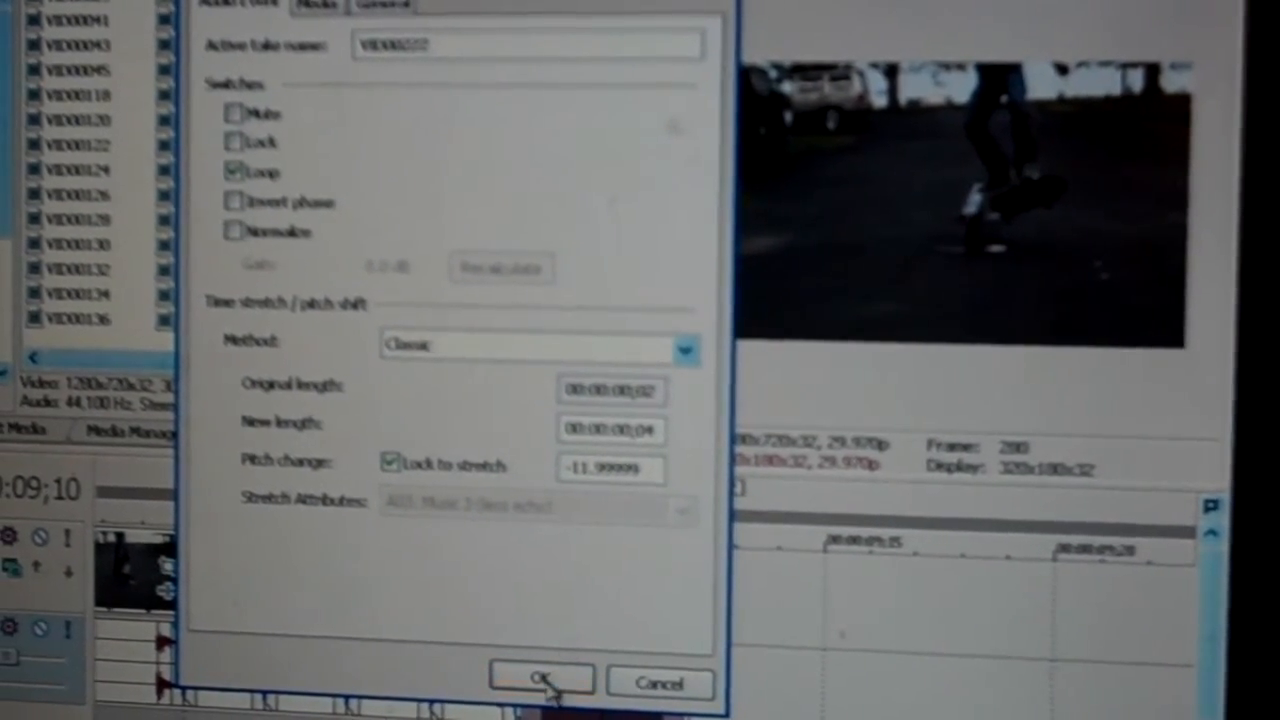
click(540, 680)
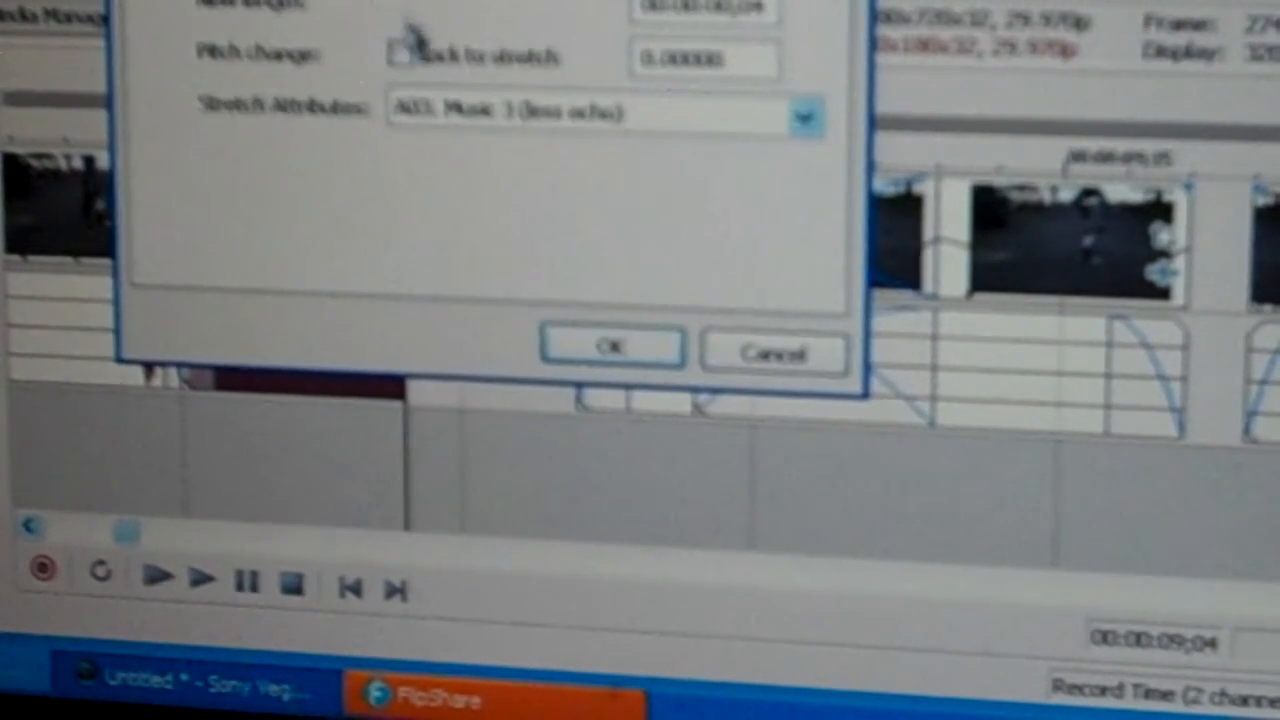
- Enable 'Lock to stretch' on the next slowed clip's audio event
click(612, 346)
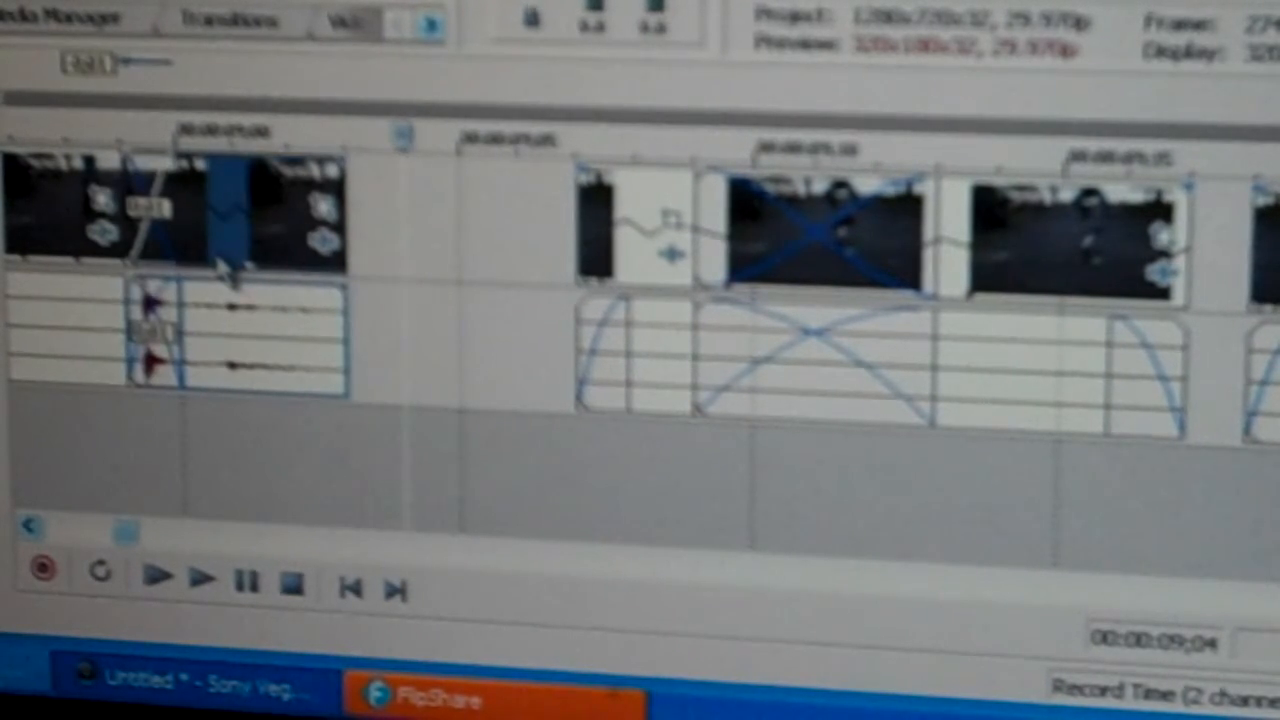